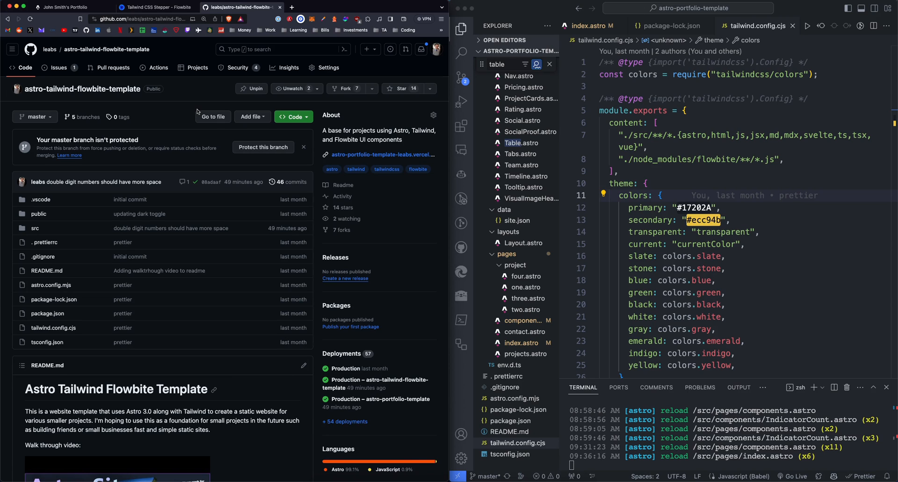
pyautogui.moveTo(151, 106)
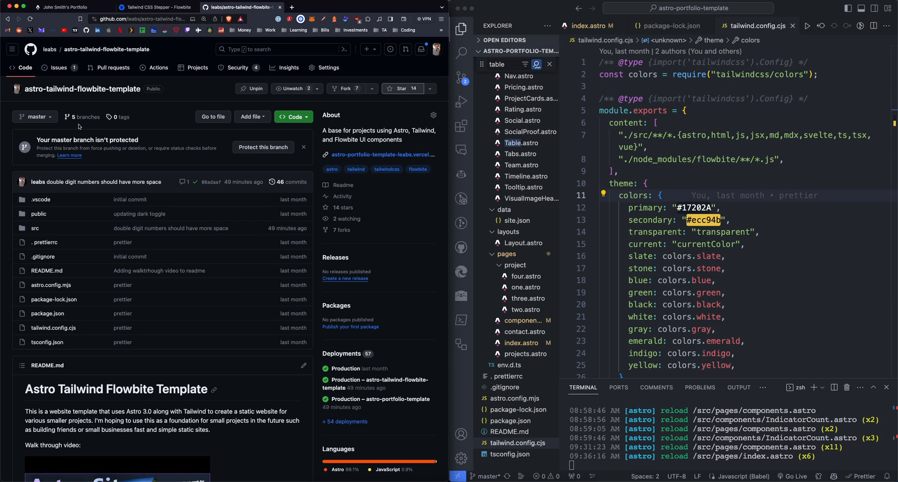
# Switch to John Smith's Portfolio localhost homepage and select its address bar
pyautogui.click(64, 7)
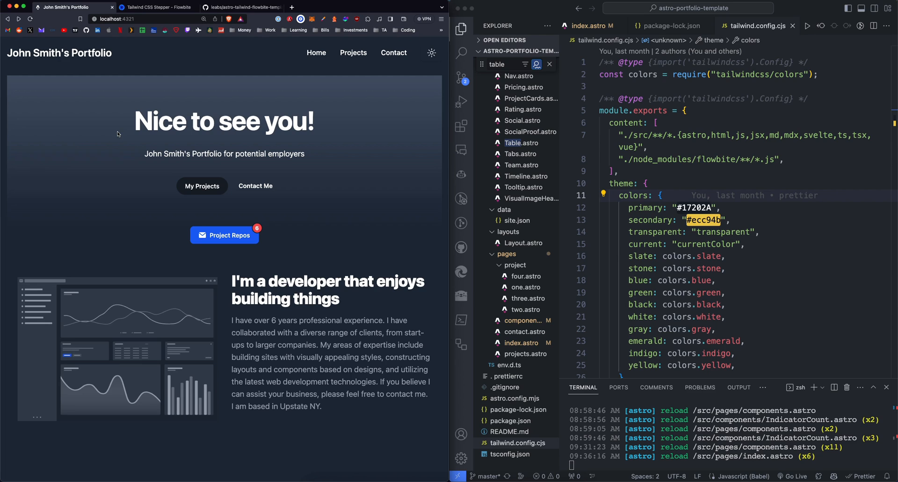
pyautogui.moveTo(207, 184)
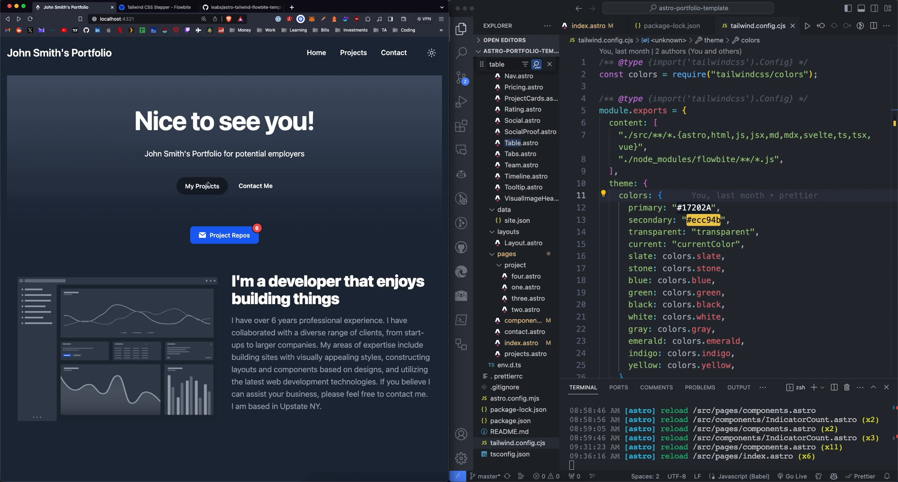
pyautogui.moveTo(224, 235)
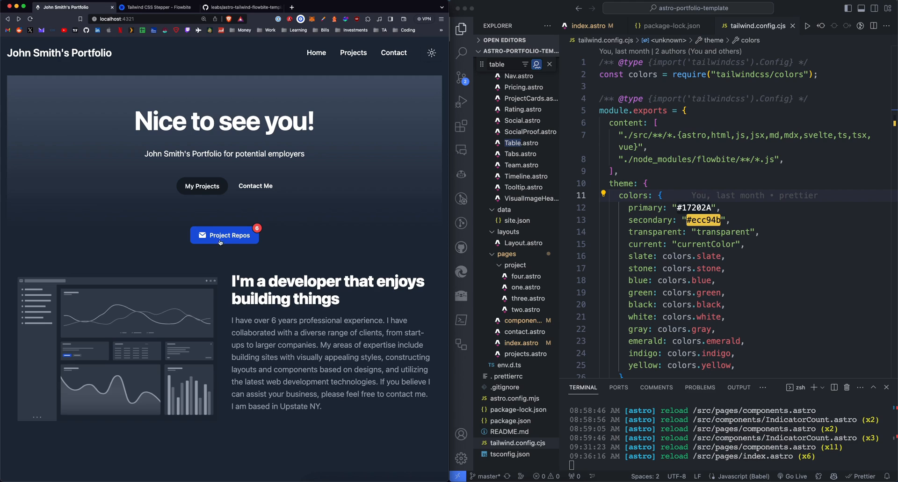
pyautogui.moveTo(257, 230)
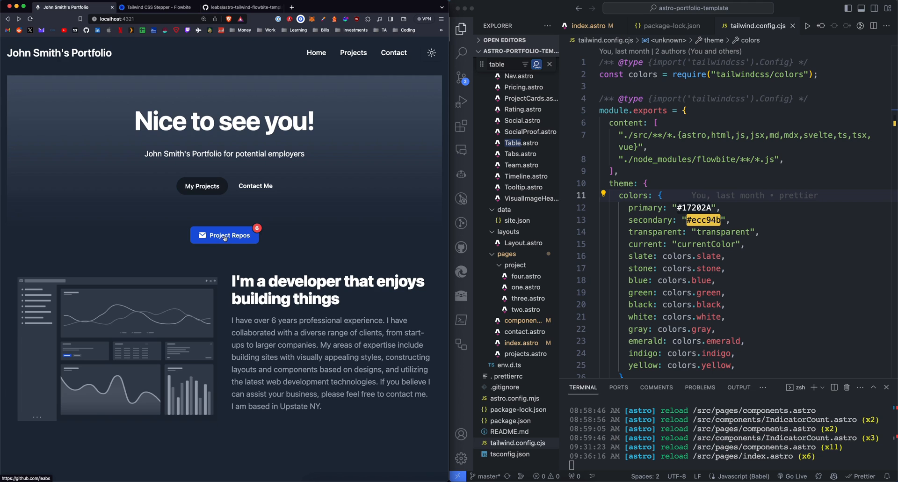
pyautogui.click(224, 235)
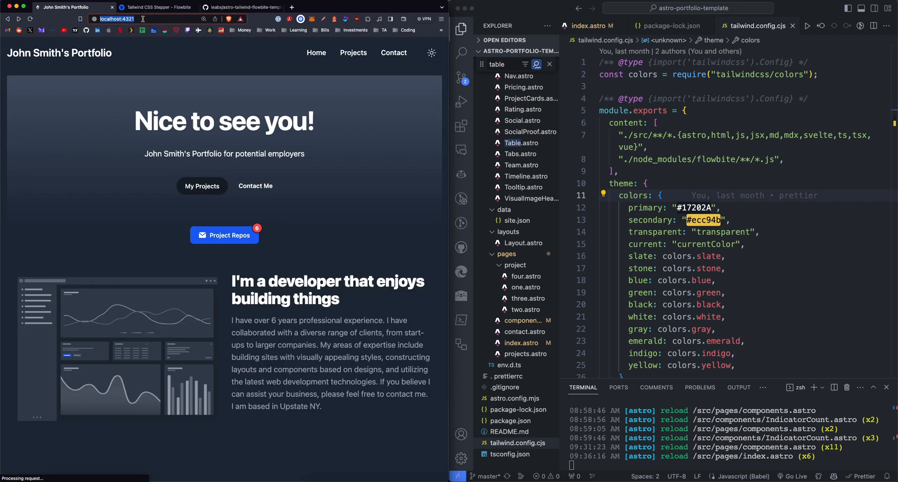
# Load /components, then switch the tab demo from Dashboard to Settings
pyautogui.write('/components')
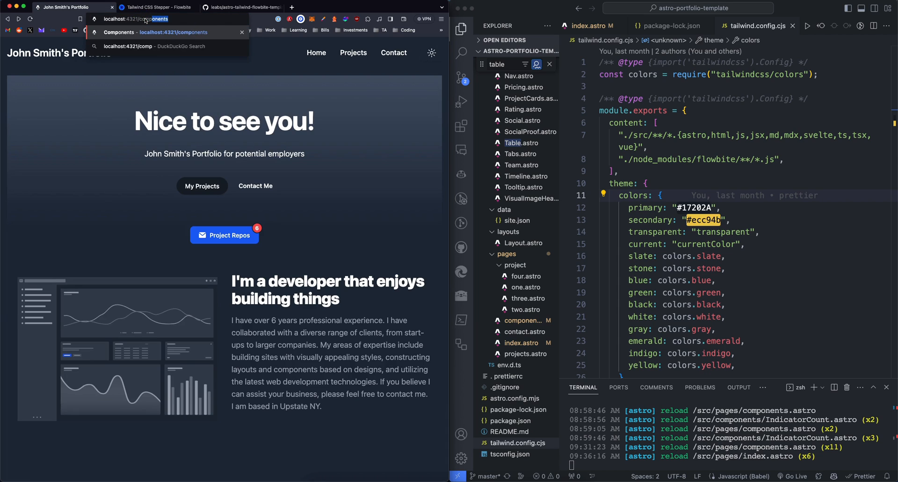
pyautogui.press('Return')
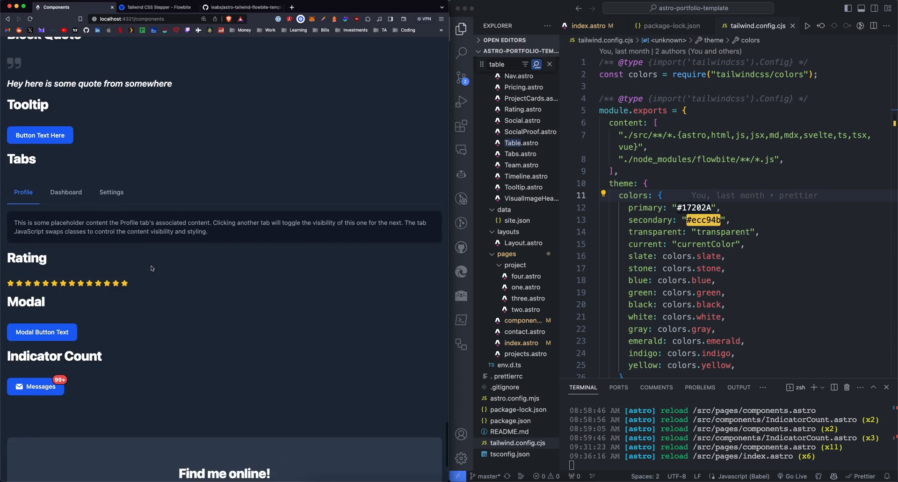
pyautogui.scroll(3)
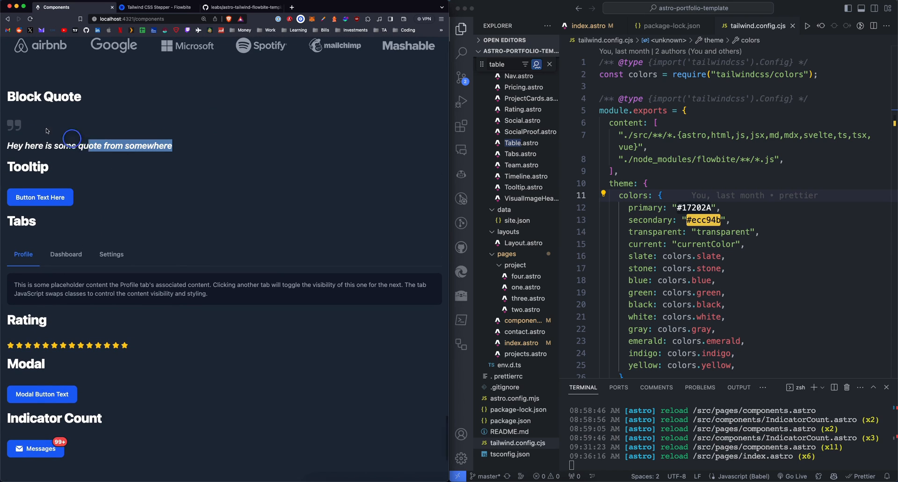
pyautogui.moveTo(40, 197)
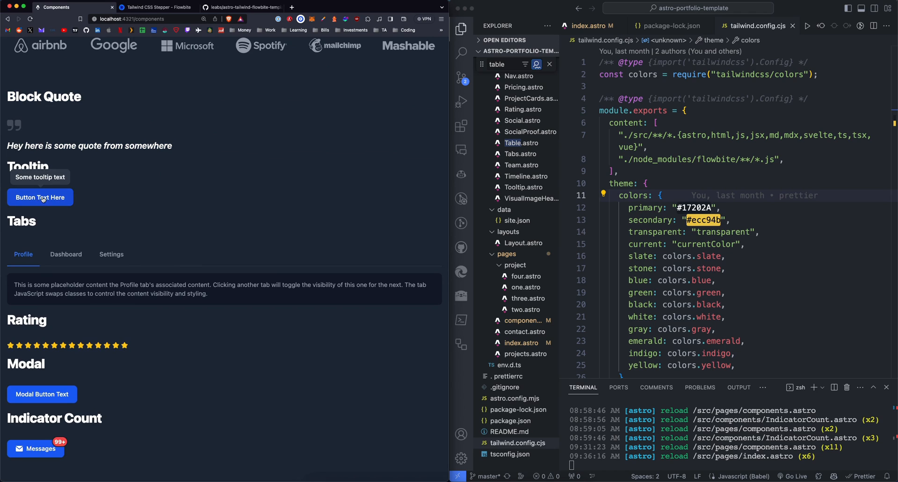
pyautogui.click(65, 254)
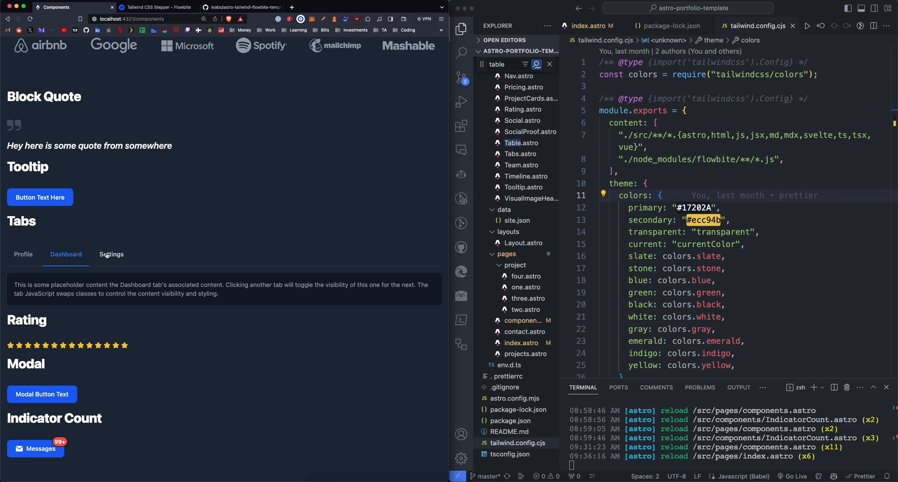
pyautogui.click(23, 254)
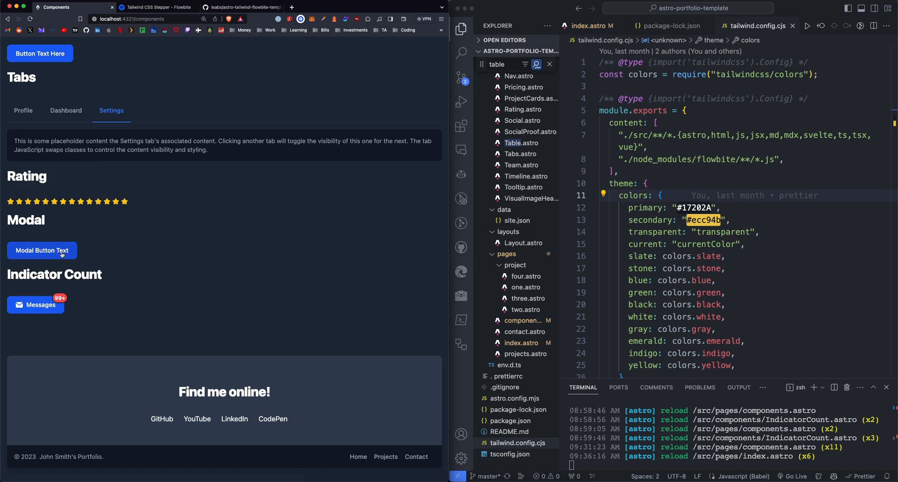
pyautogui.moveTo(90, 275)
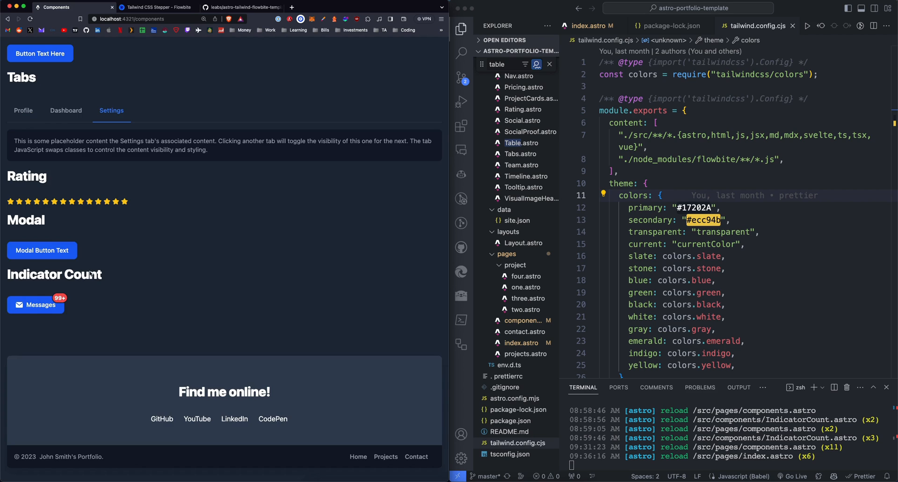
pyautogui.click(42, 250)
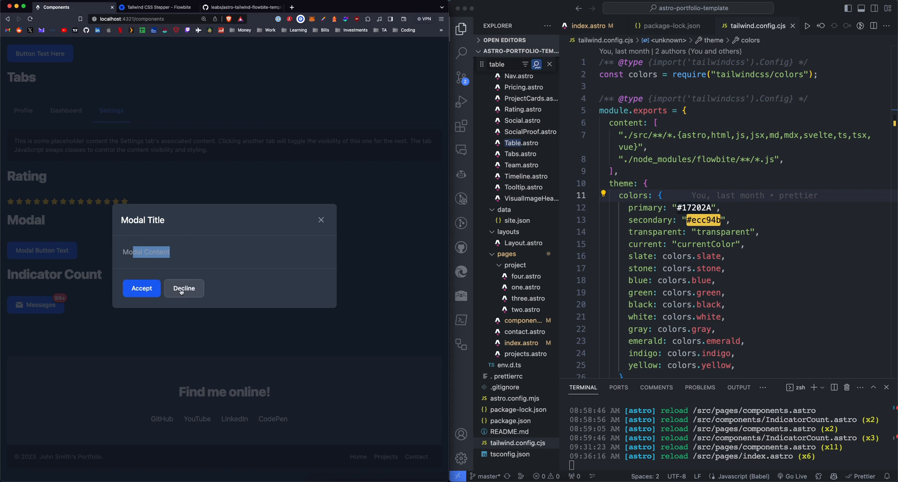
pyautogui.click(184, 288)
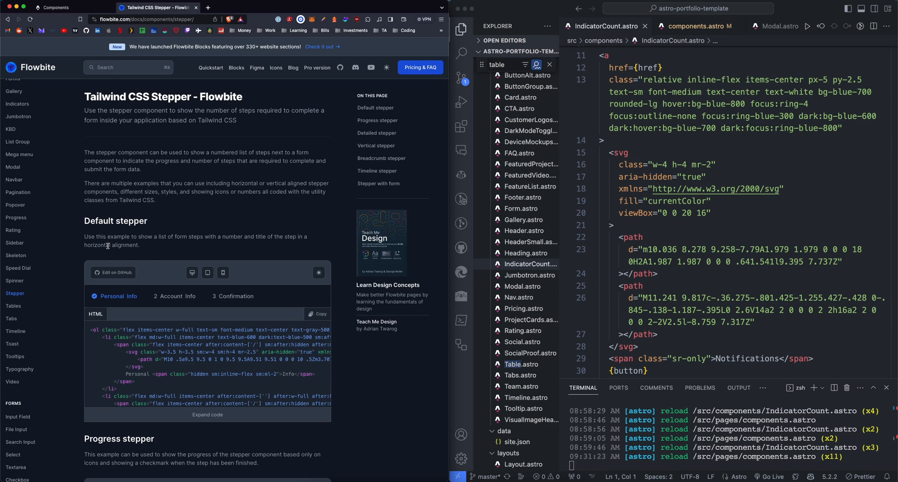
pyautogui.moveTo(12, 229)
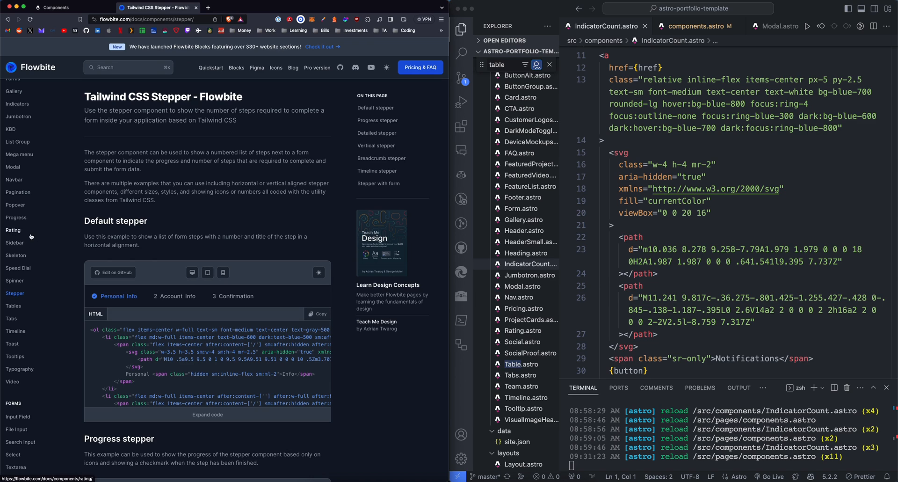
pyautogui.scroll(3)
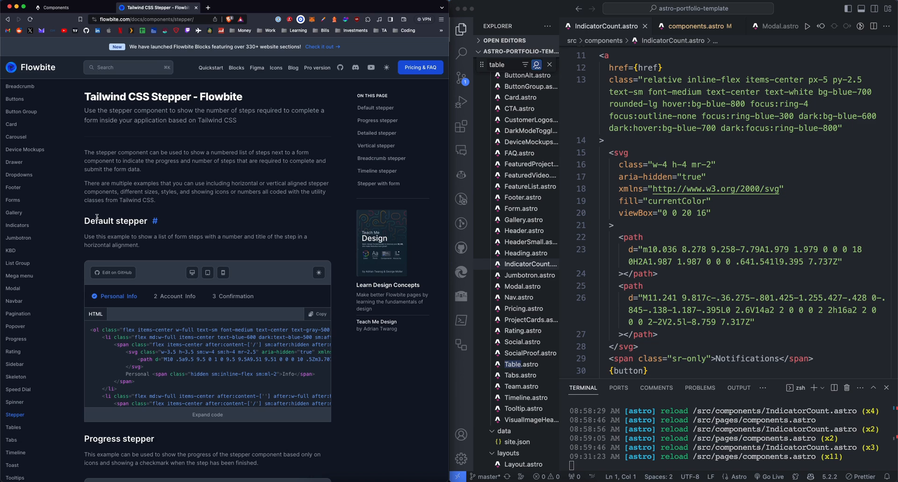
pyautogui.click(74, 8)
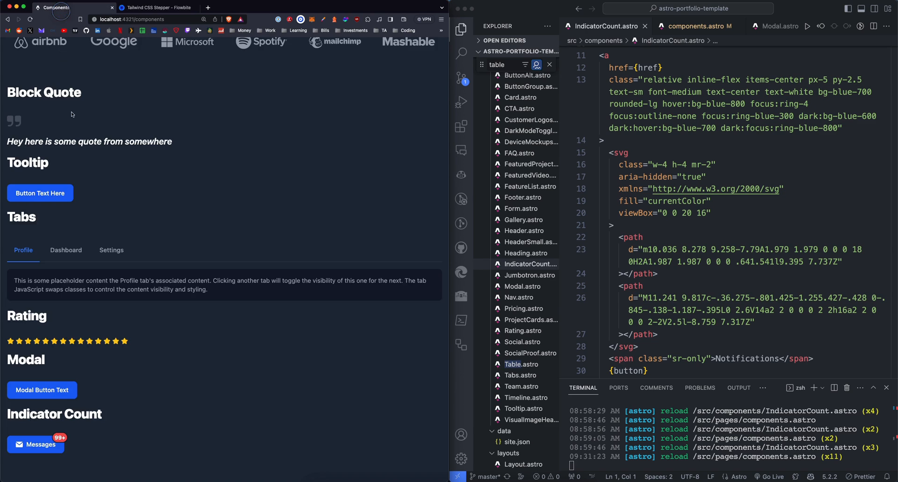
# Review the IndicatorCount.astro Props interface, then return to index.astro
pyautogui.scroll(-3)
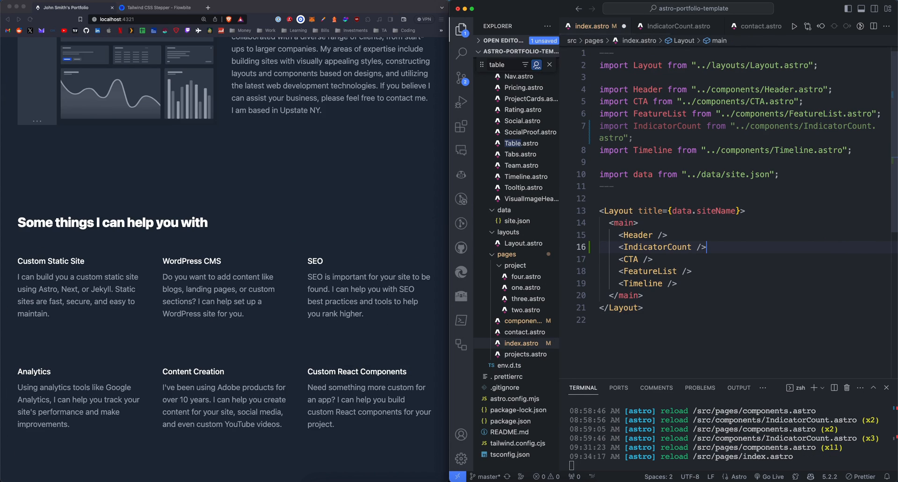
pyautogui.click(676, 25)
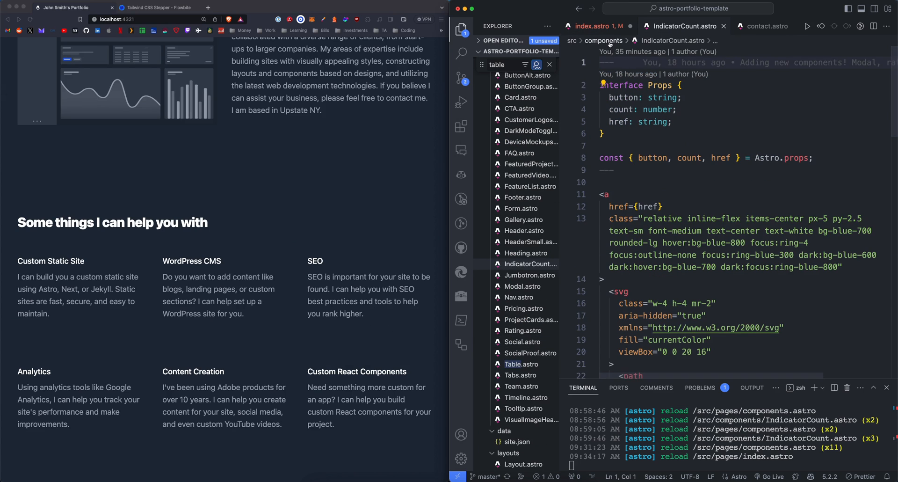
pyautogui.click(585, 26)
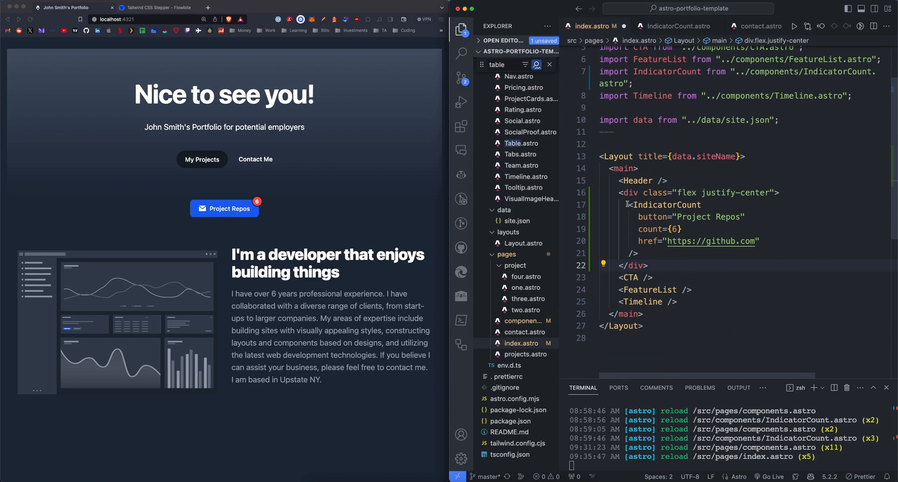
pyautogui.moveTo(666, 204)
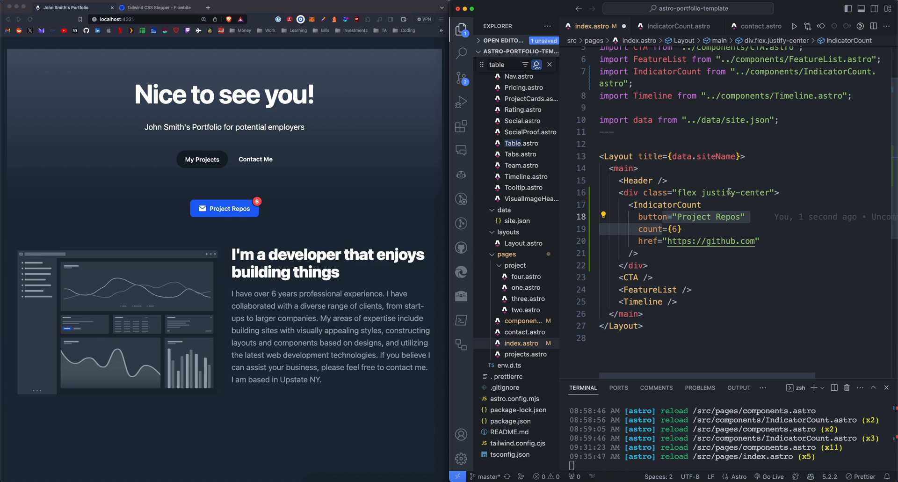
# Follow the centered Project Repos button through to GitHub
pyautogui.click(666, 204)
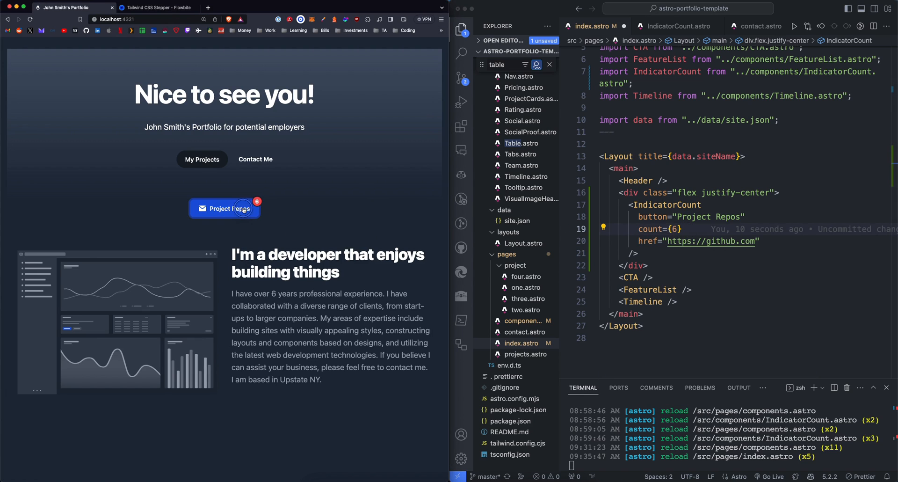
pyautogui.click(224, 209)
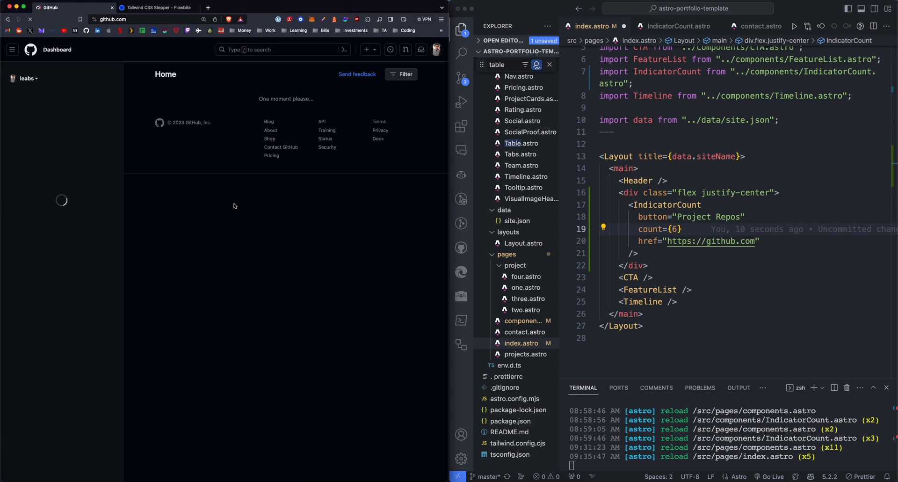